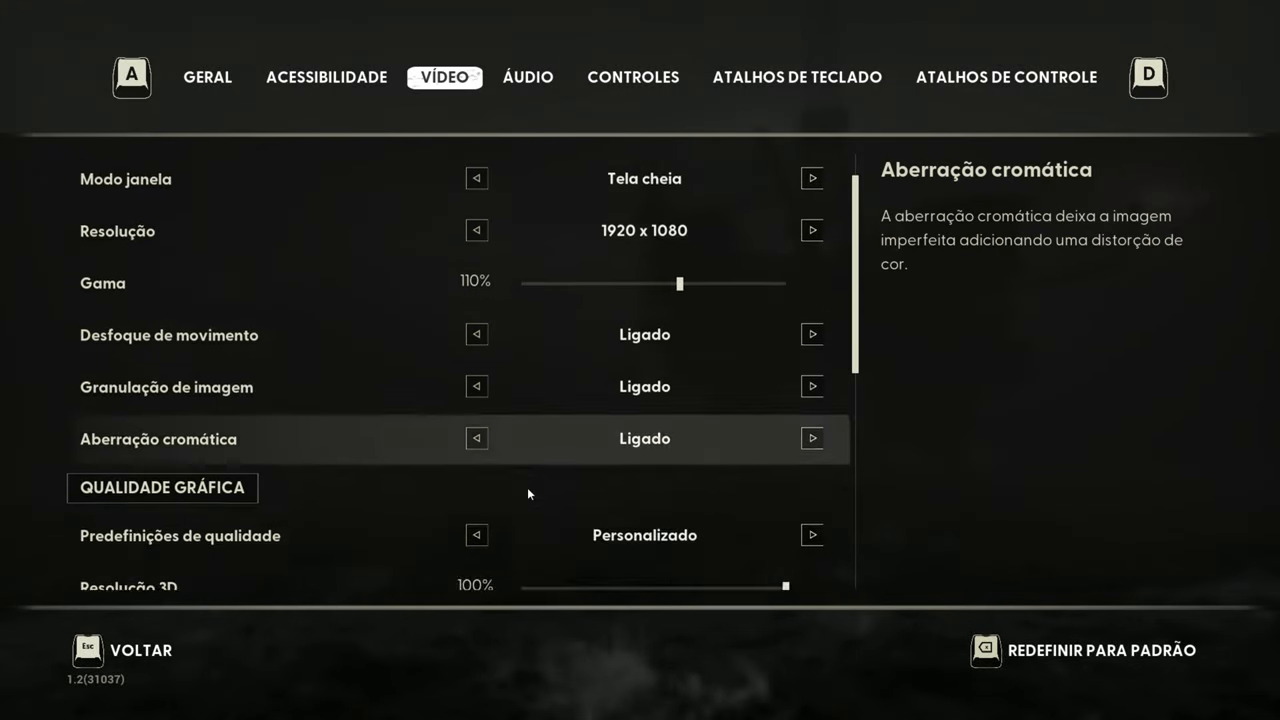
scroll("down", 3)
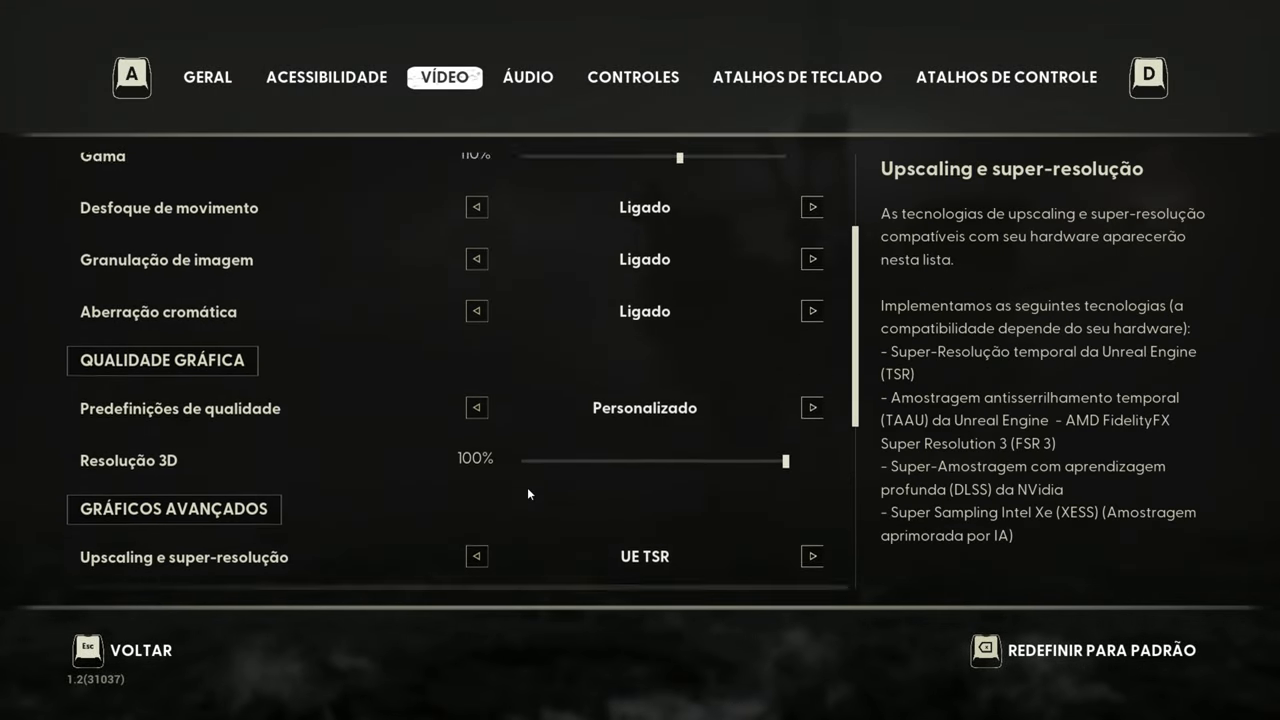
scroll("down", 3)
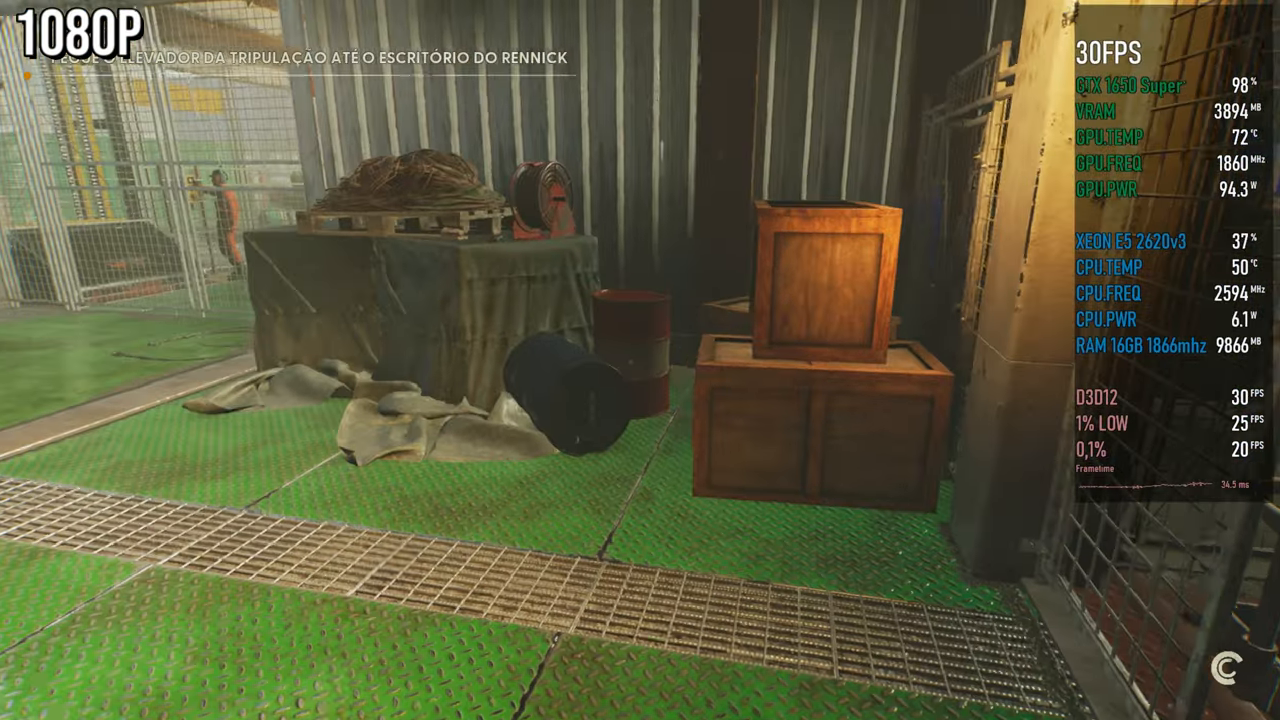
mouse_move(640, 360)
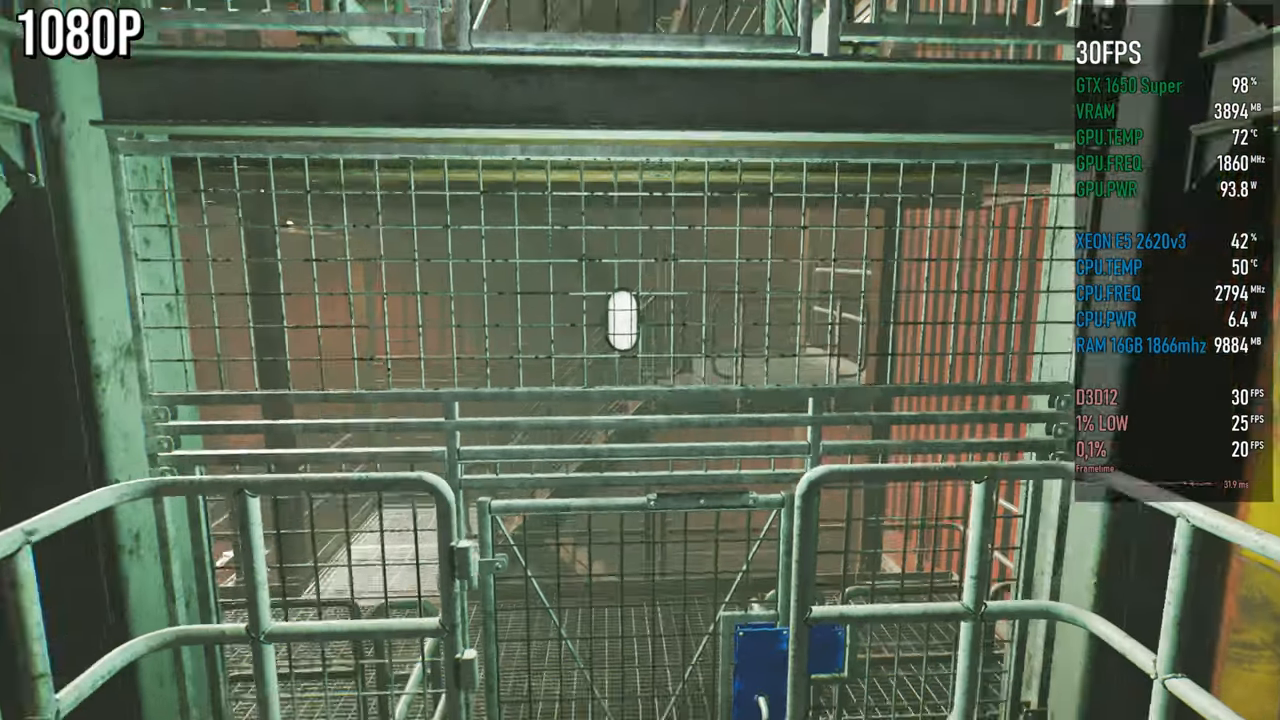
mouse_move(640, 360)
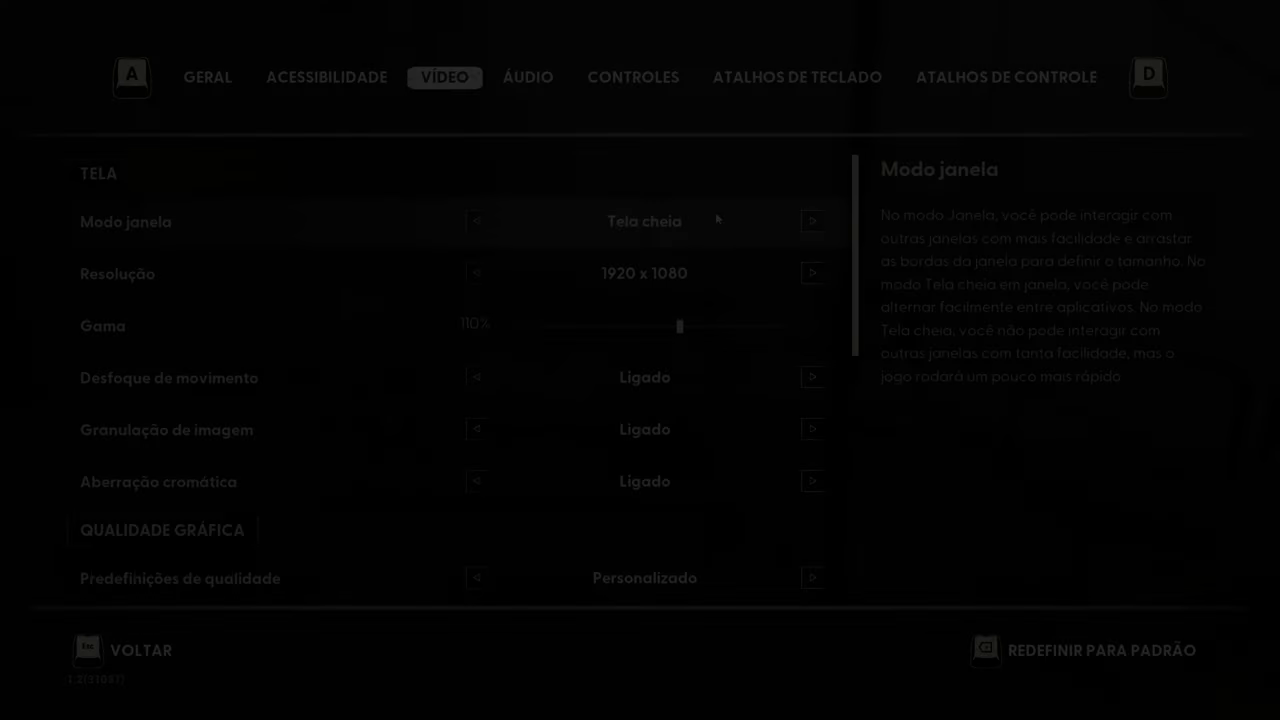
scroll("down", 3)
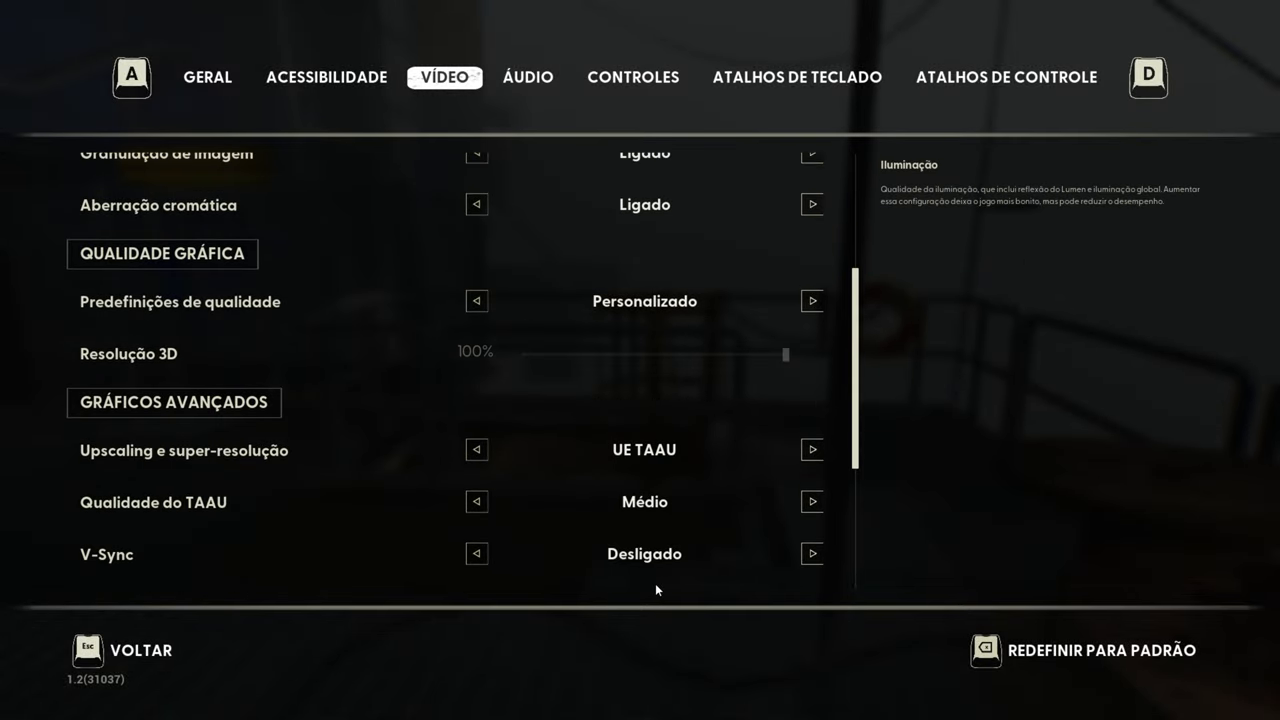
scroll("down", 3)
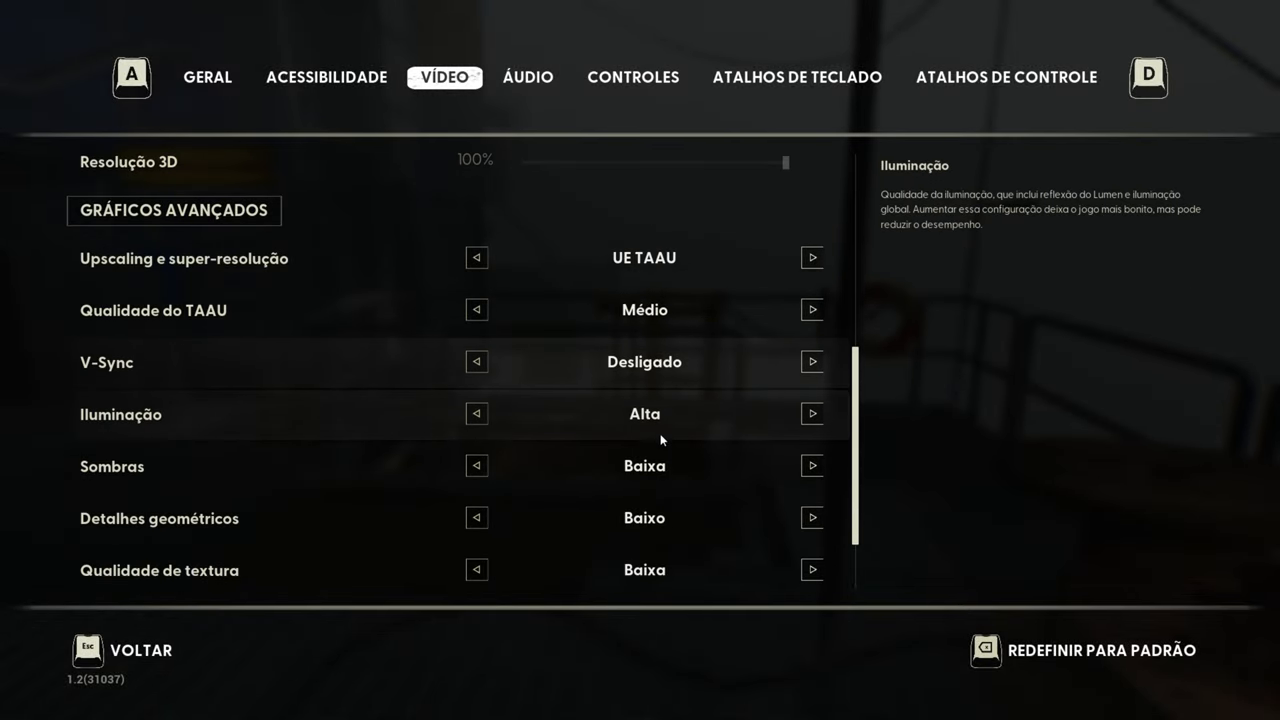
scroll("down", 3)
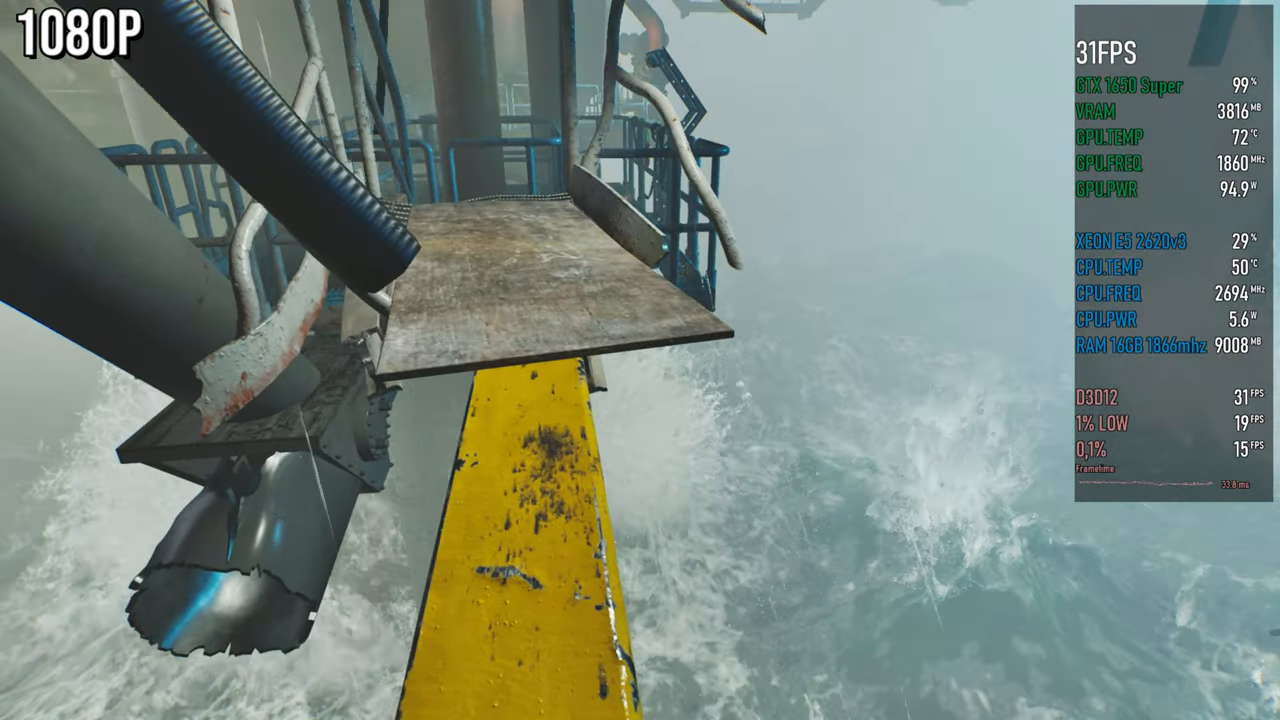
mouse_move(640, 360)
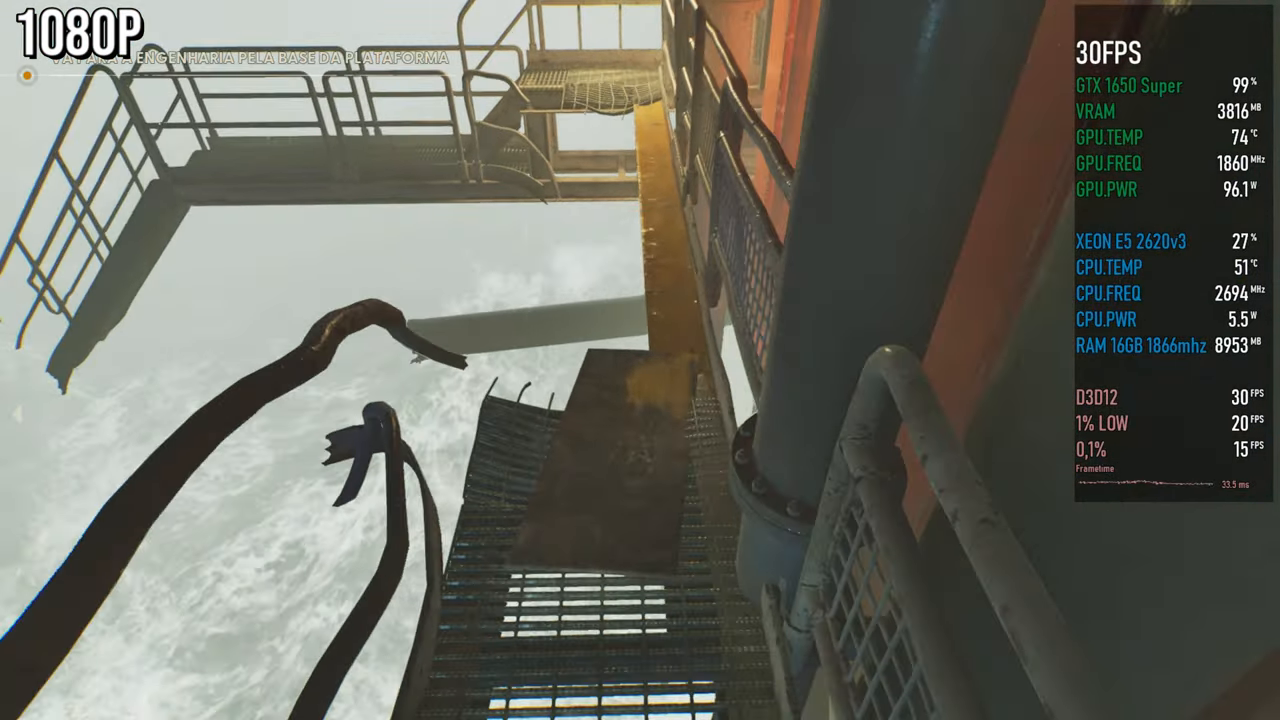
mouse_move(640, 360)
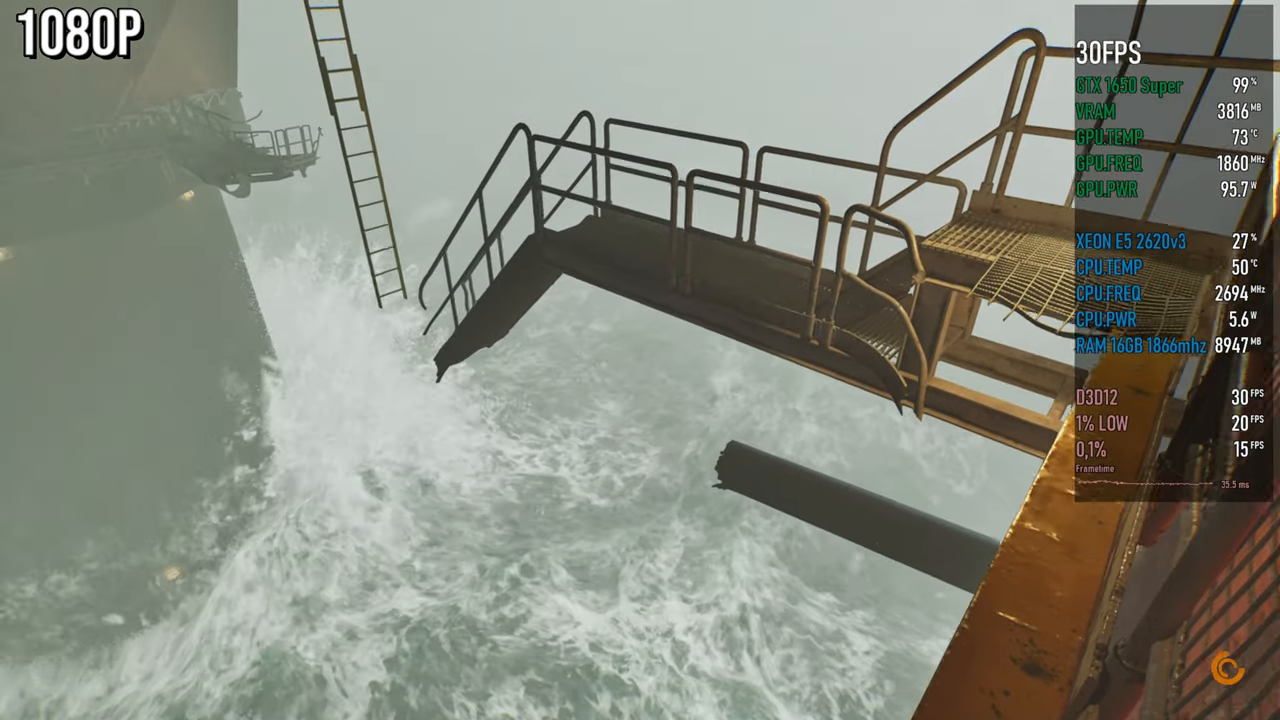